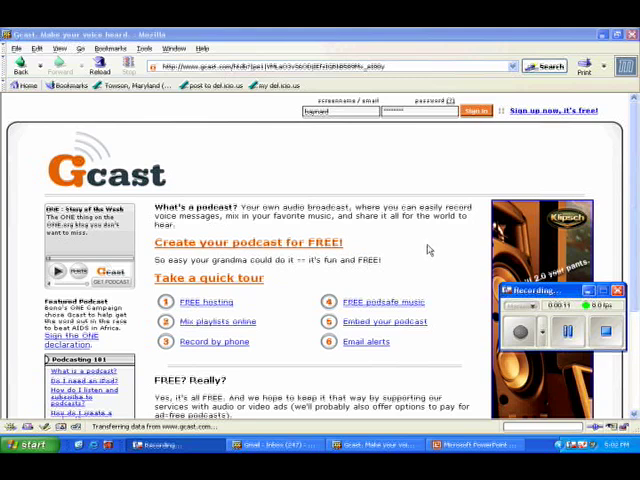
pyautogui.moveTo(460, 132)
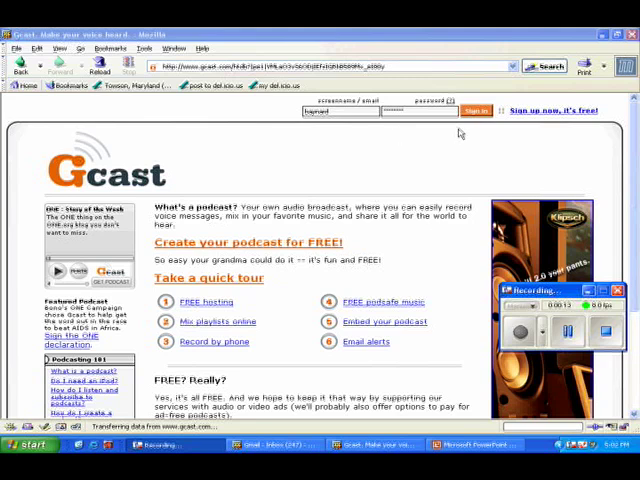
pyautogui.moveTo(390, 176)
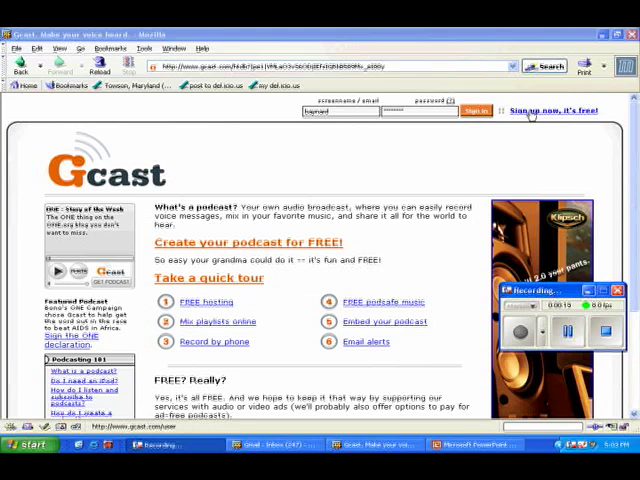
# Step: Go to Gcast's sign-in link to reach the login and free-account registration page
pyautogui.click(552, 110)
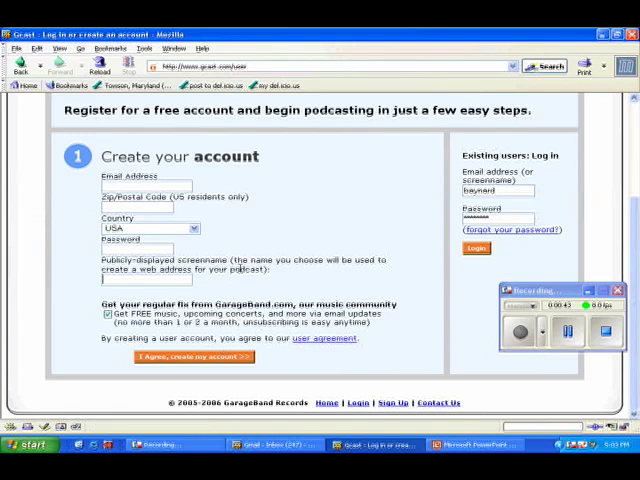
pyautogui.moveTo(368, 292)
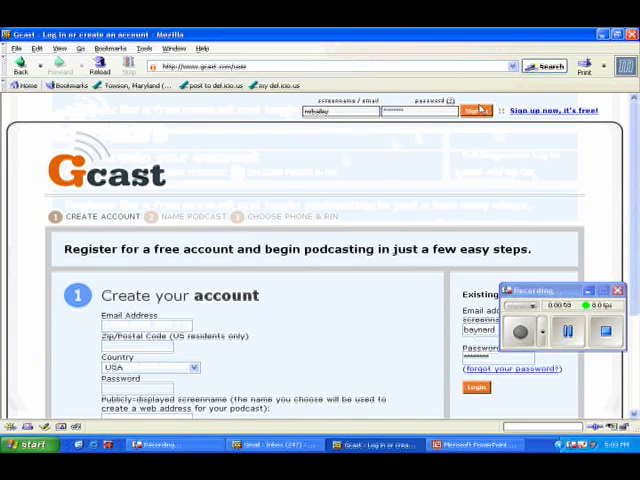
# Step: Log in with Go, decline Firefox's remember-password prompt, and view the master playlist of episodes
pyautogui.click(476, 112)
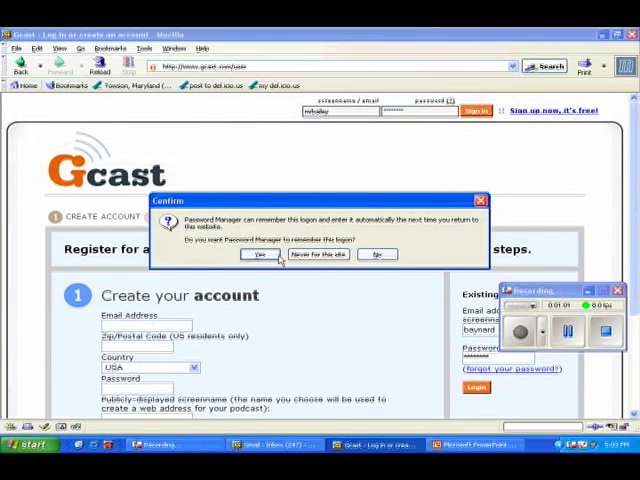
pyautogui.click(260, 254)
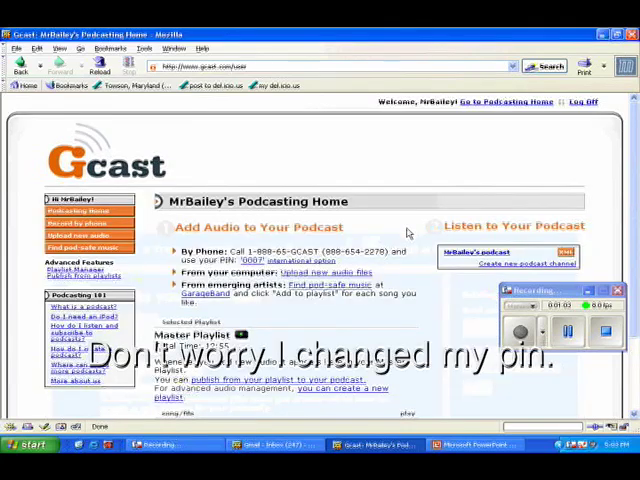
pyautogui.scroll(-3)
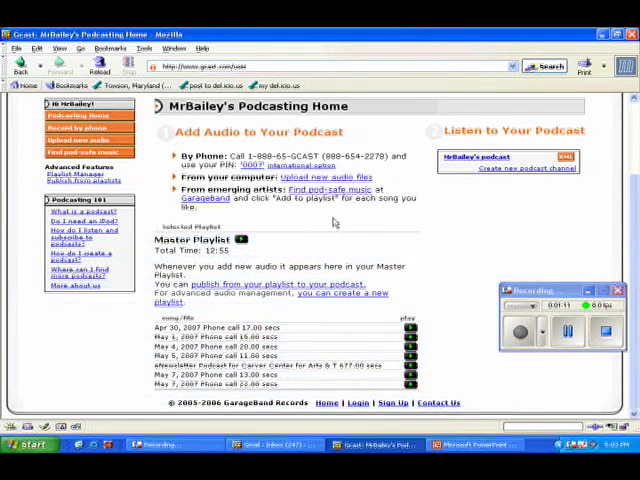
pyautogui.moveTo(356, 258)
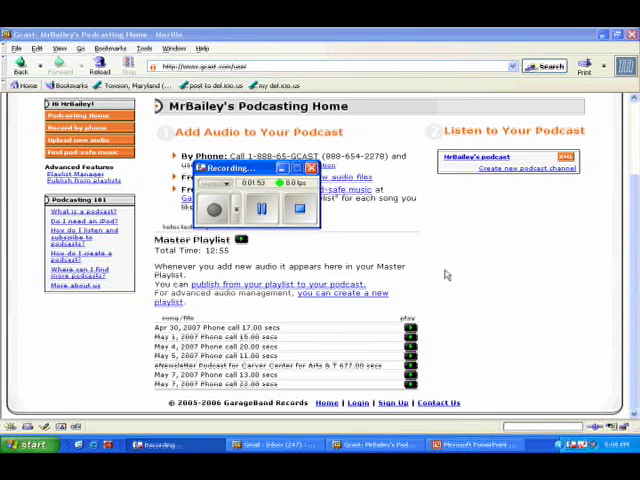
pyautogui.moveTo(460, 264)
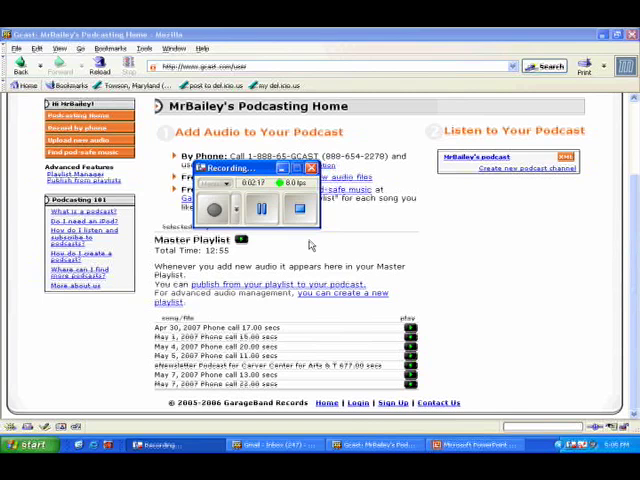
pyautogui.moveTo(316, 246)
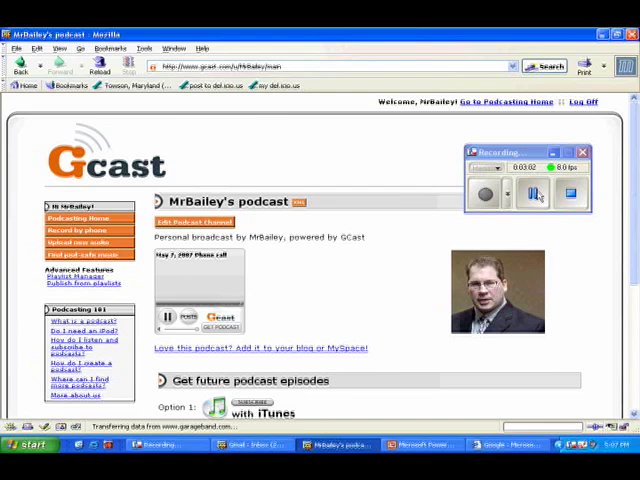
# Step: Remove the May 7, 2007 Phone call post from Recent episodes and confirm with OK
pyautogui.scroll(-3)
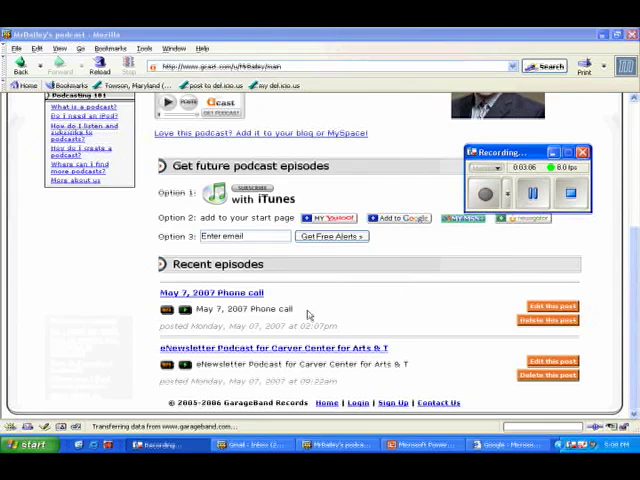
pyautogui.moveTo(346, 292)
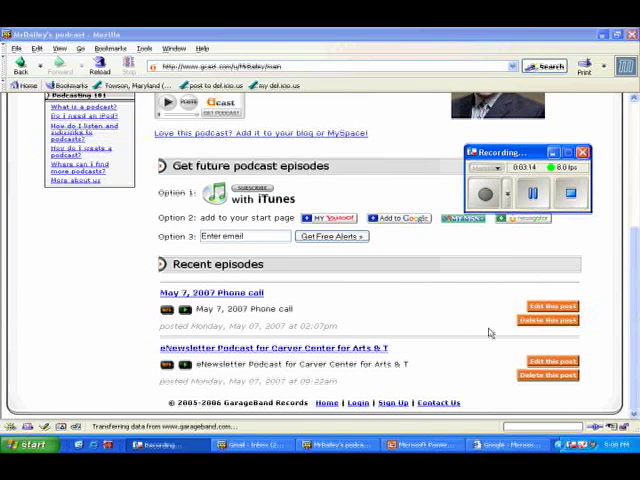
pyautogui.click(548, 320)
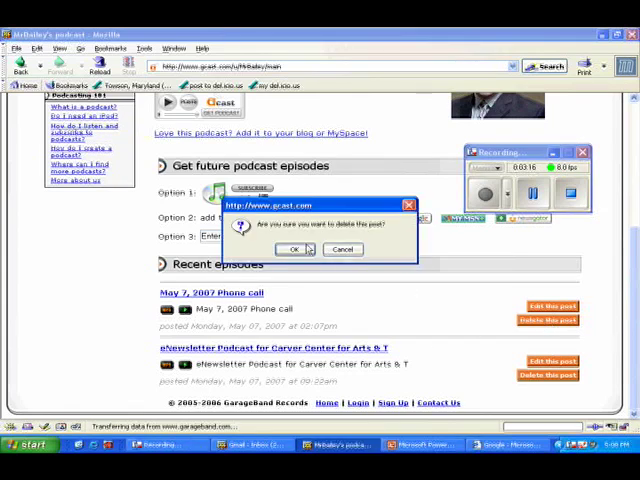
pyautogui.click(294, 250)
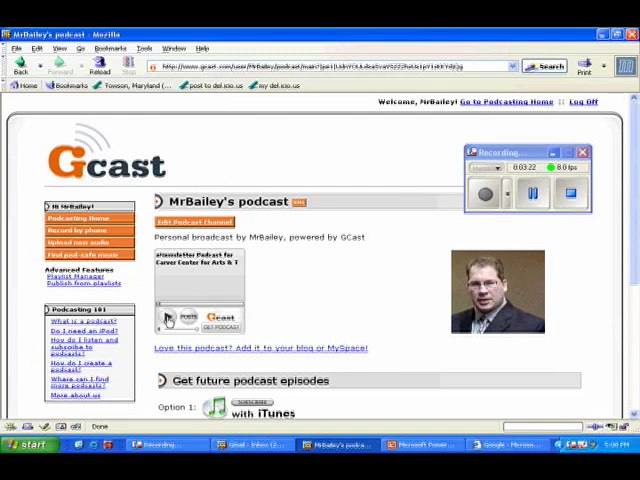
pyautogui.click(170, 318)
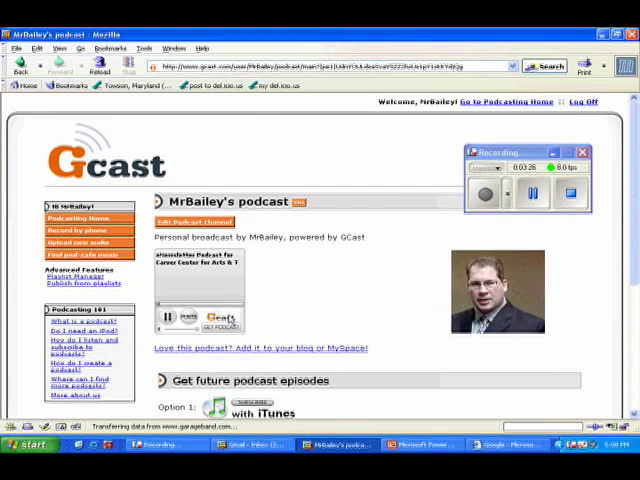
pyautogui.moveTo(304, 304)
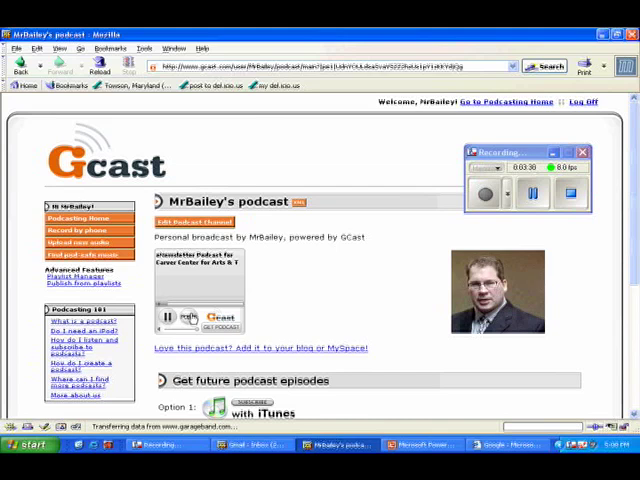
pyautogui.scroll(-3)
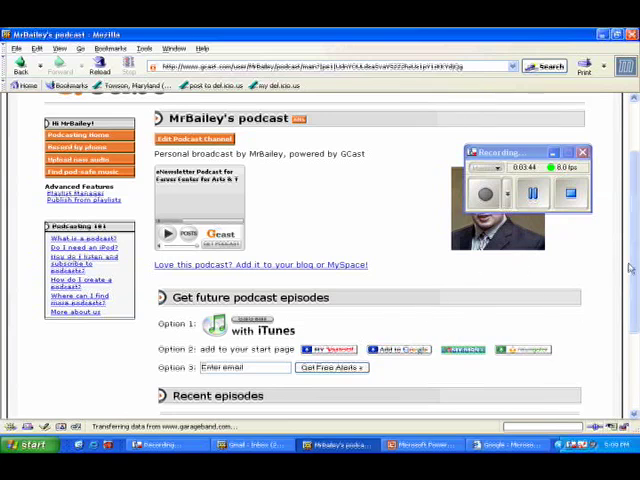
# Step: Scroll the public podcast page down to its recent episodes list
pyautogui.scroll(-3)
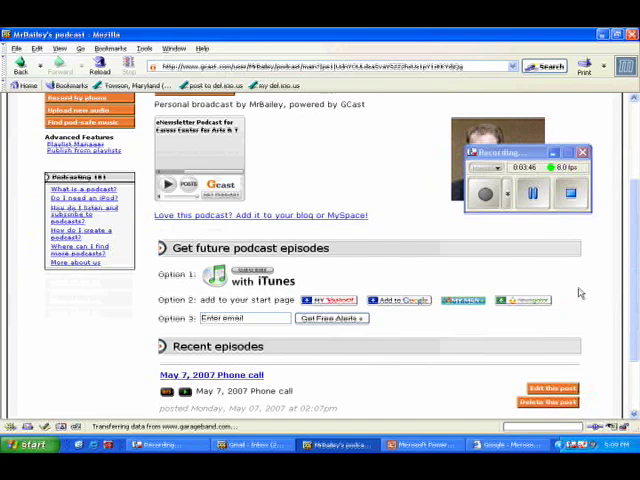
pyautogui.moveTo(464, 284)
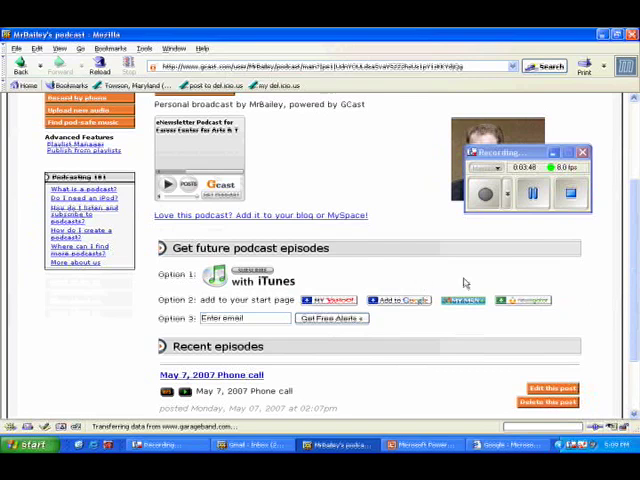
pyautogui.moveTo(476, 274)
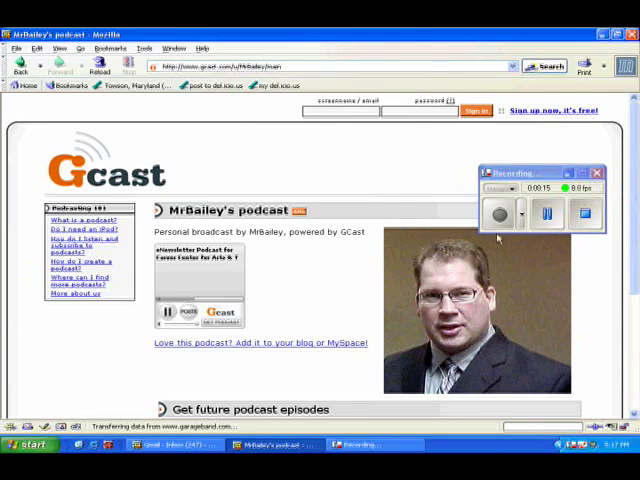
pyautogui.click(548, 212)
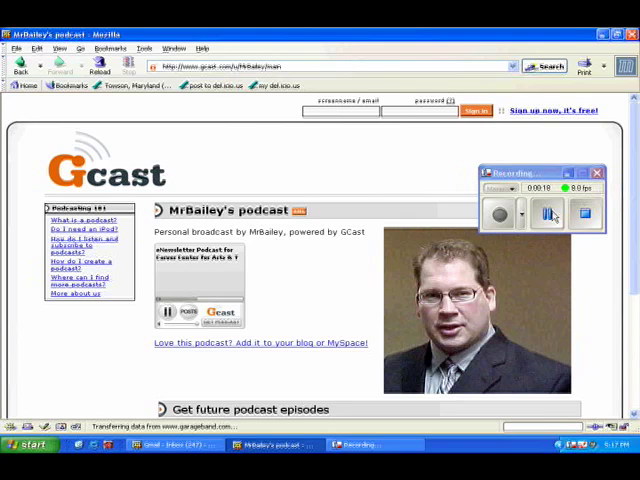
pyautogui.click(548, 212)
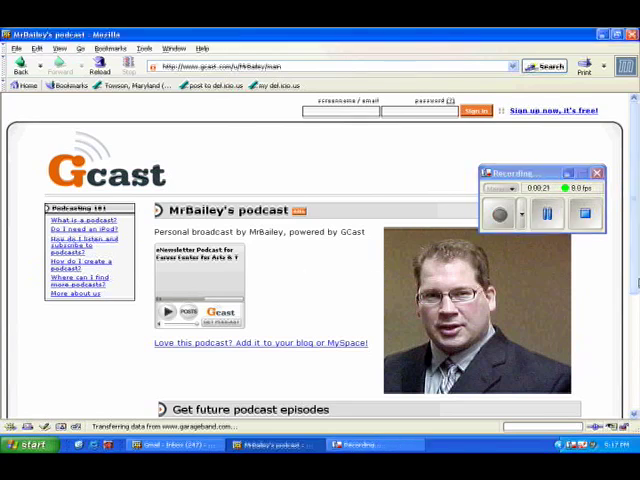
pyautogui.scroll(-3)
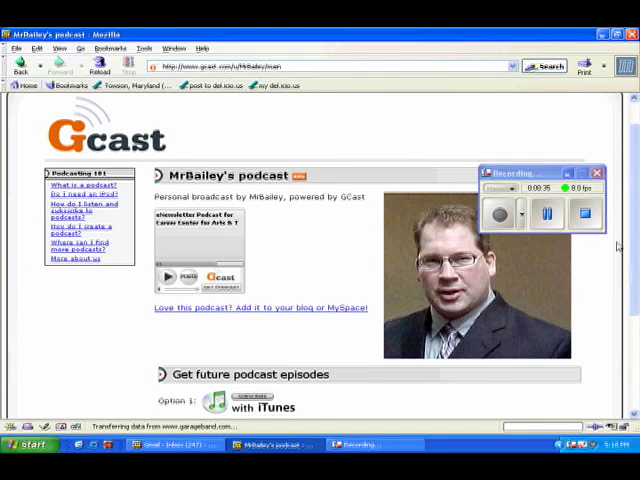
pyautogui.moveTo(372, 110)
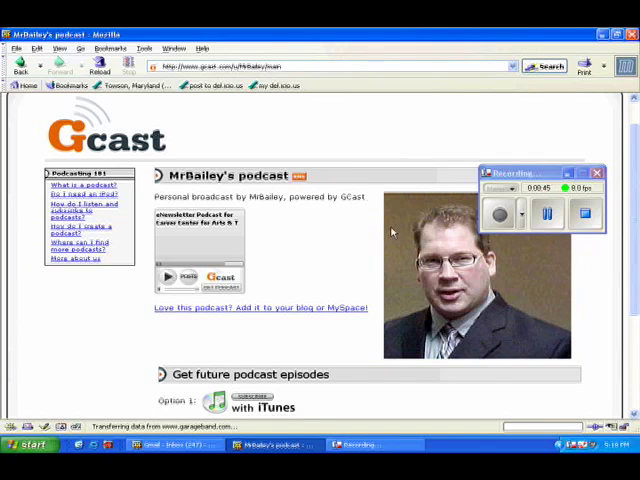
pyautogui.moveTo(364, 260)
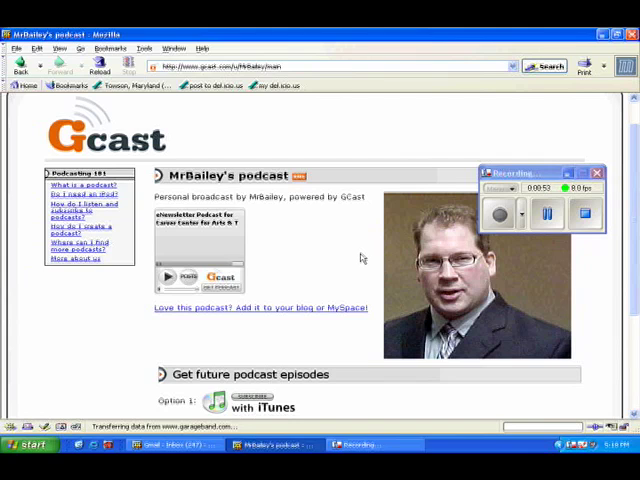
pyautogui.moveTo(420, 258)
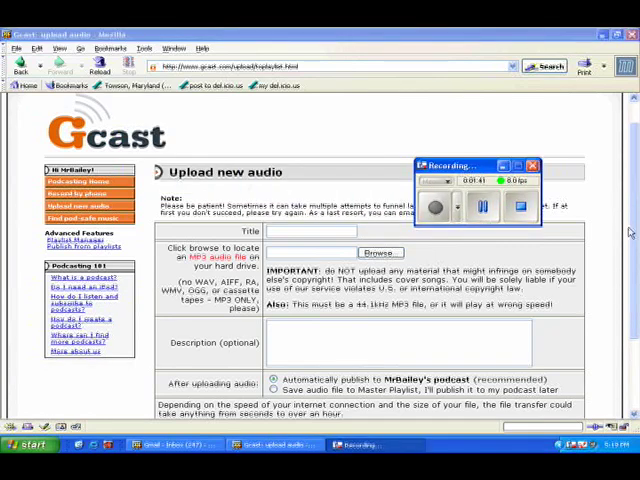
# Step: Scroll the Upload new audio page to its empty title, file and publishing fields
pyautogui.scroll(-3)
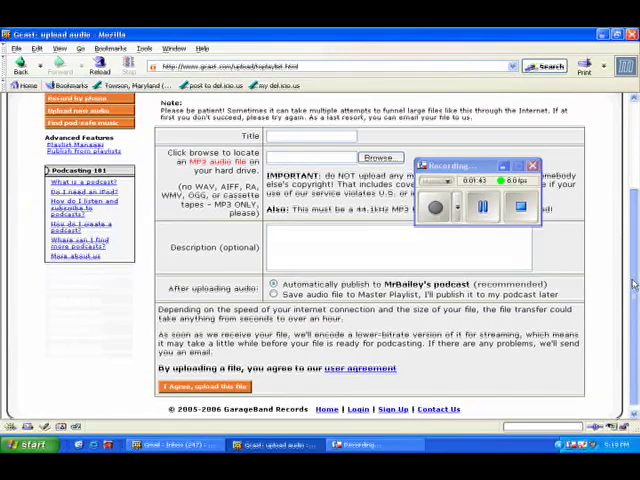